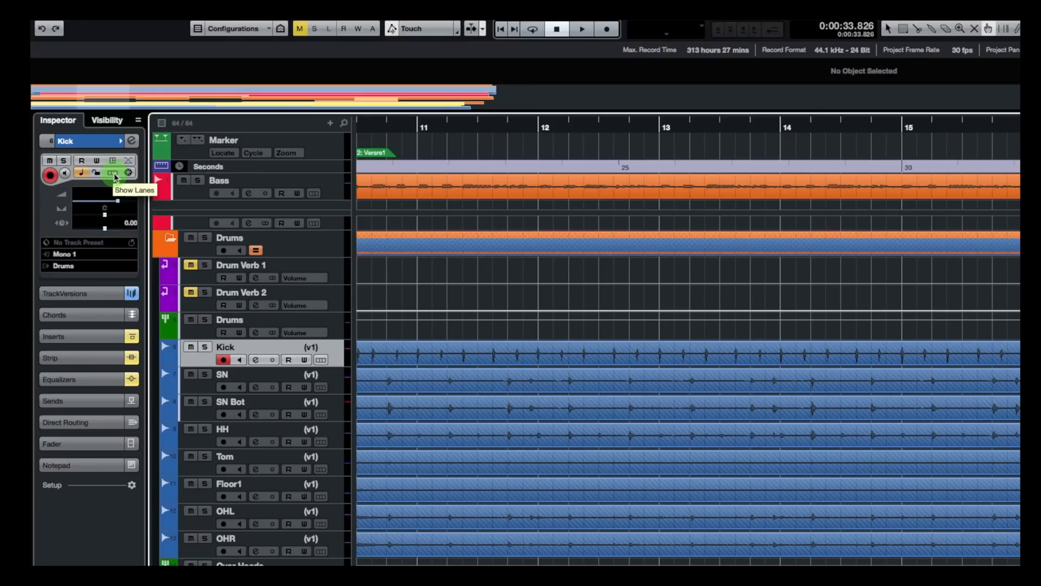
mouse_move(347, 357)
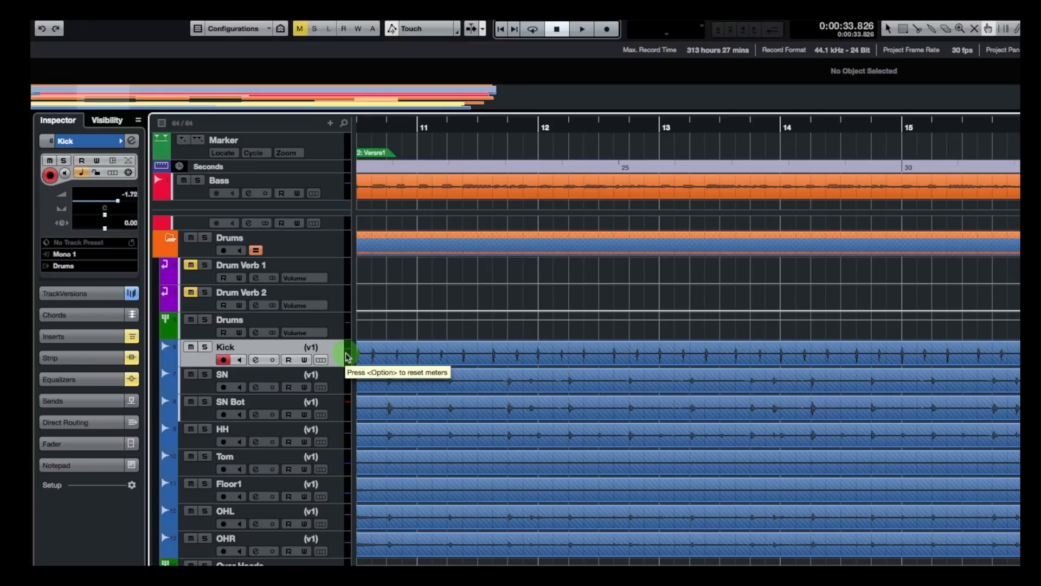
mouse_move(370, 215)
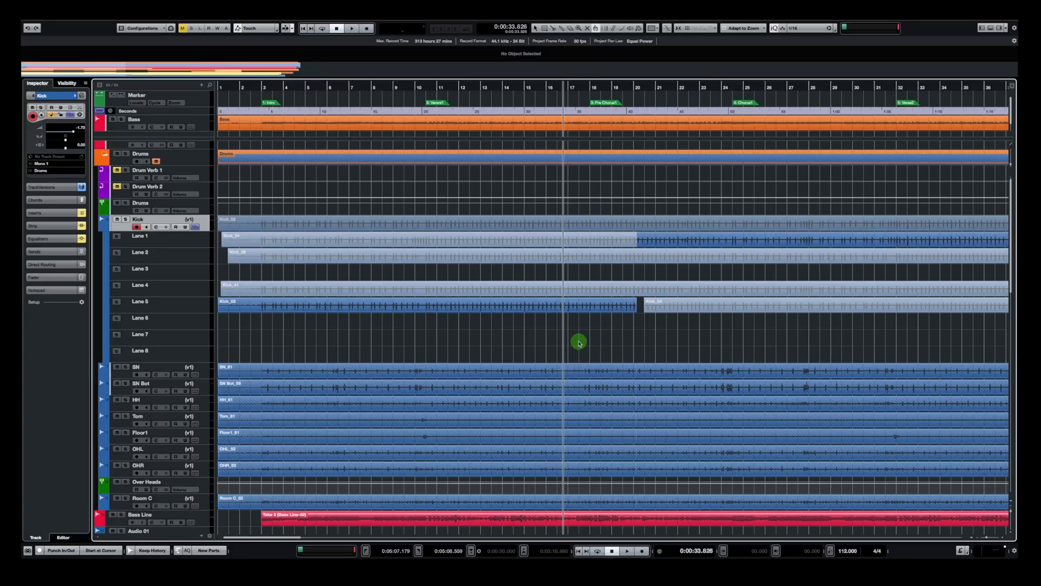
mouse_move(564, 297)
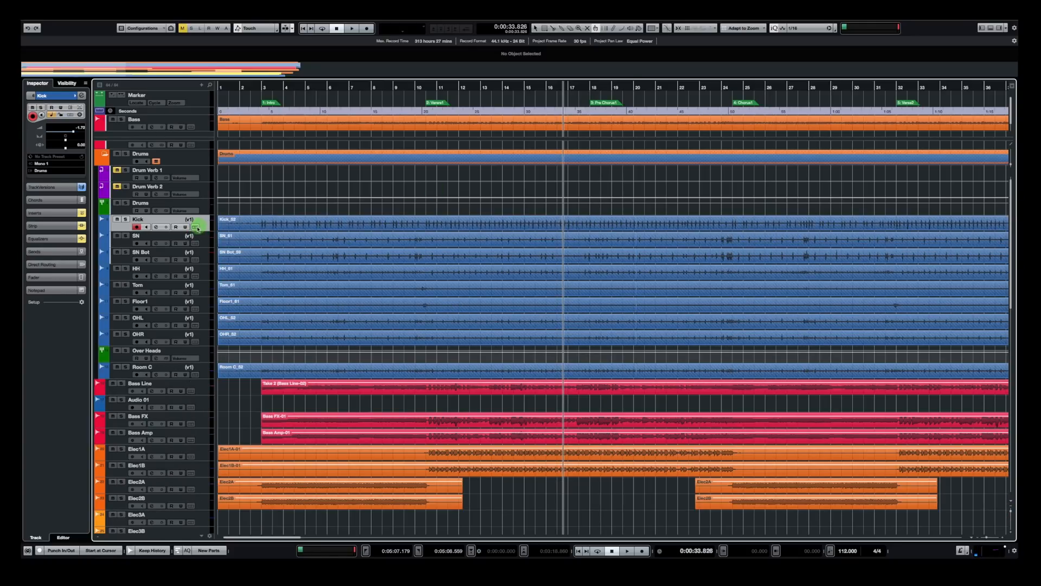
Step: Show Lanes on the Kick track to display its takes stacked across eight lanes
left_click(195, 227)
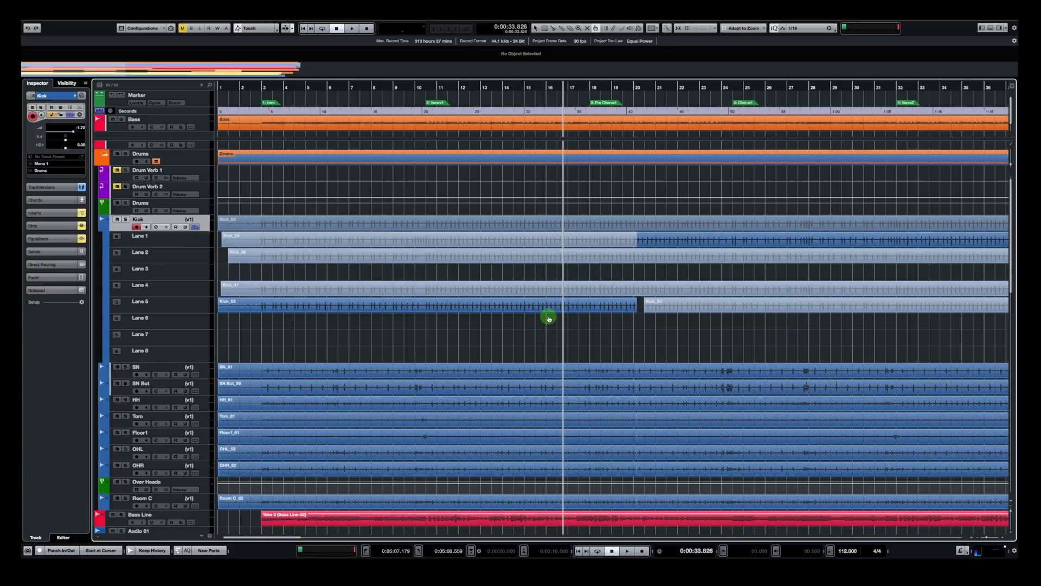